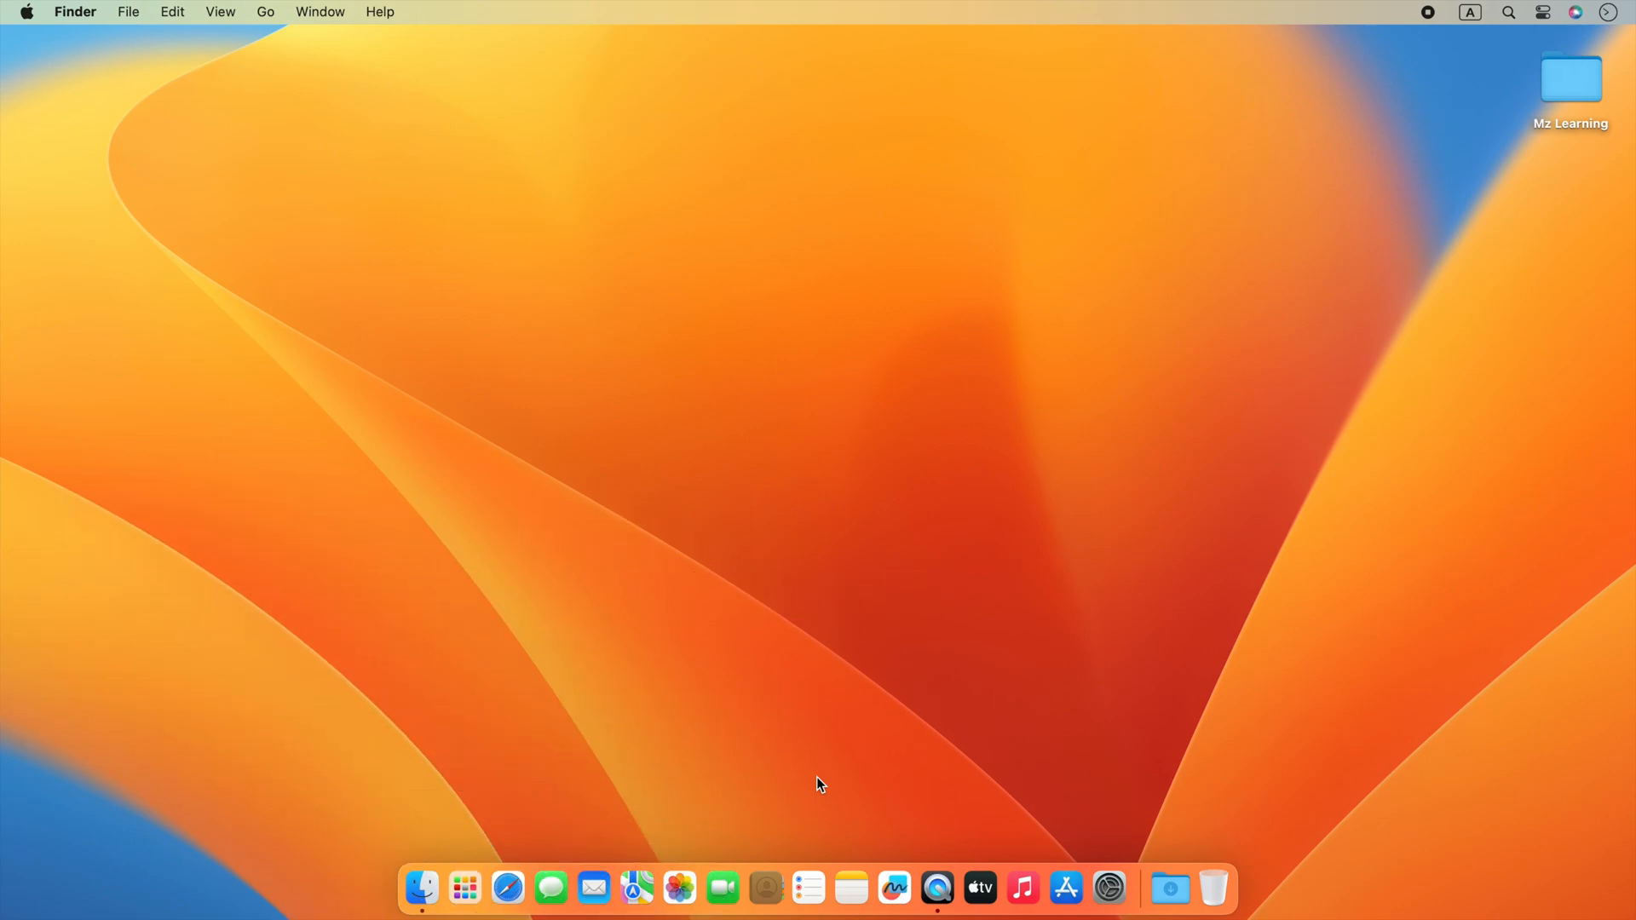
- Open and close the Displays settings window a couple of times from the Dock
click(1108, 888)
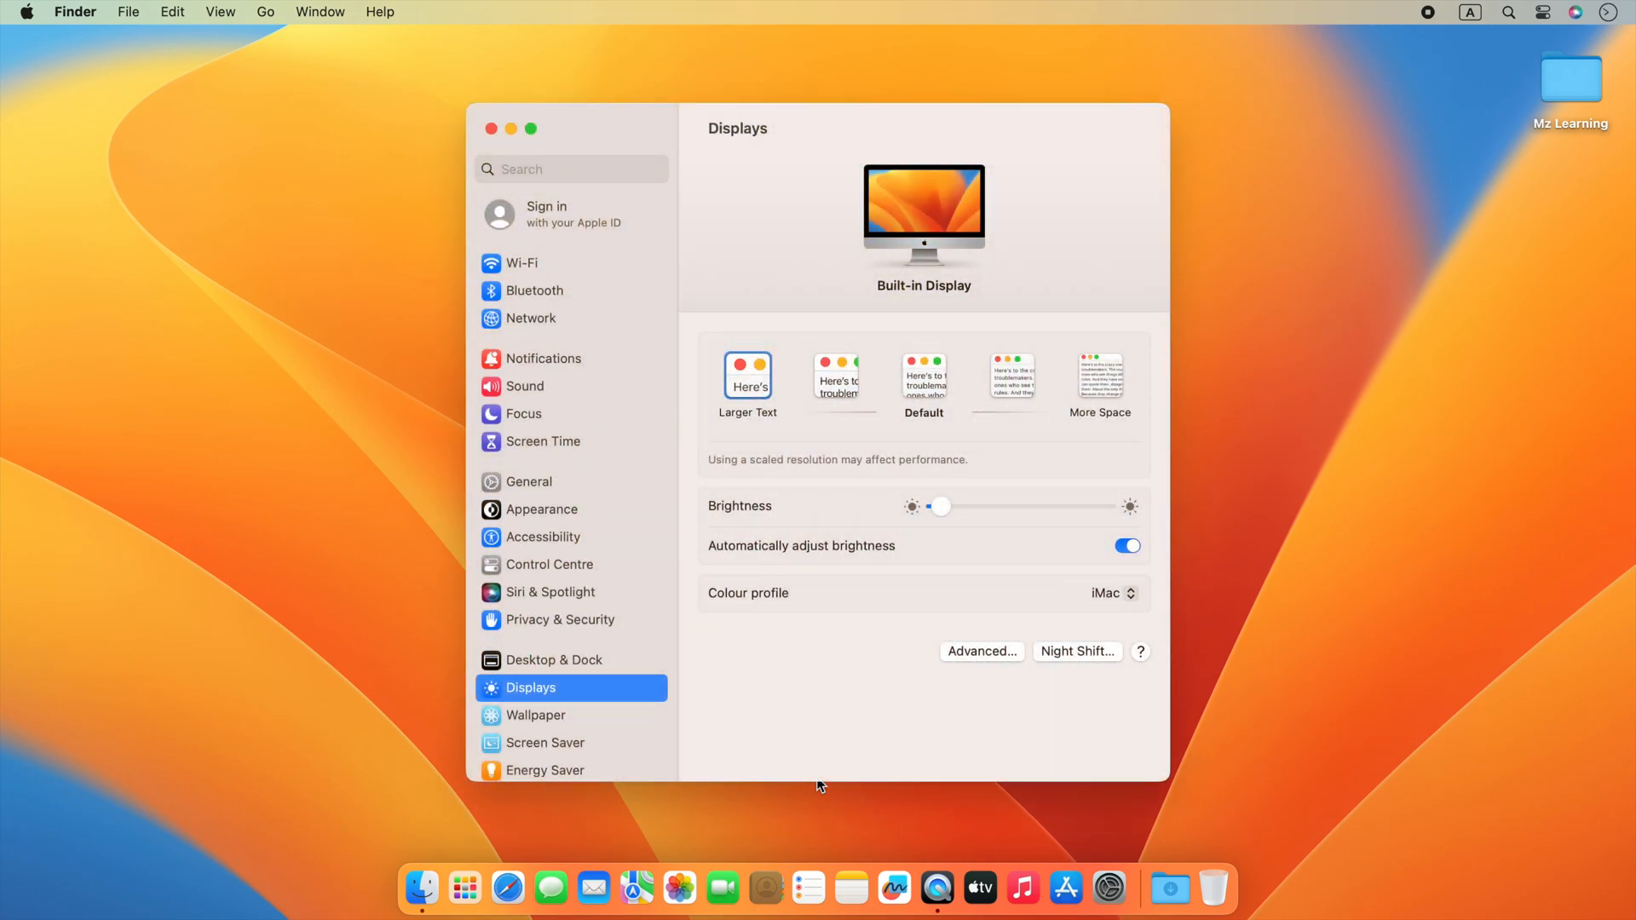
click(491, 128)
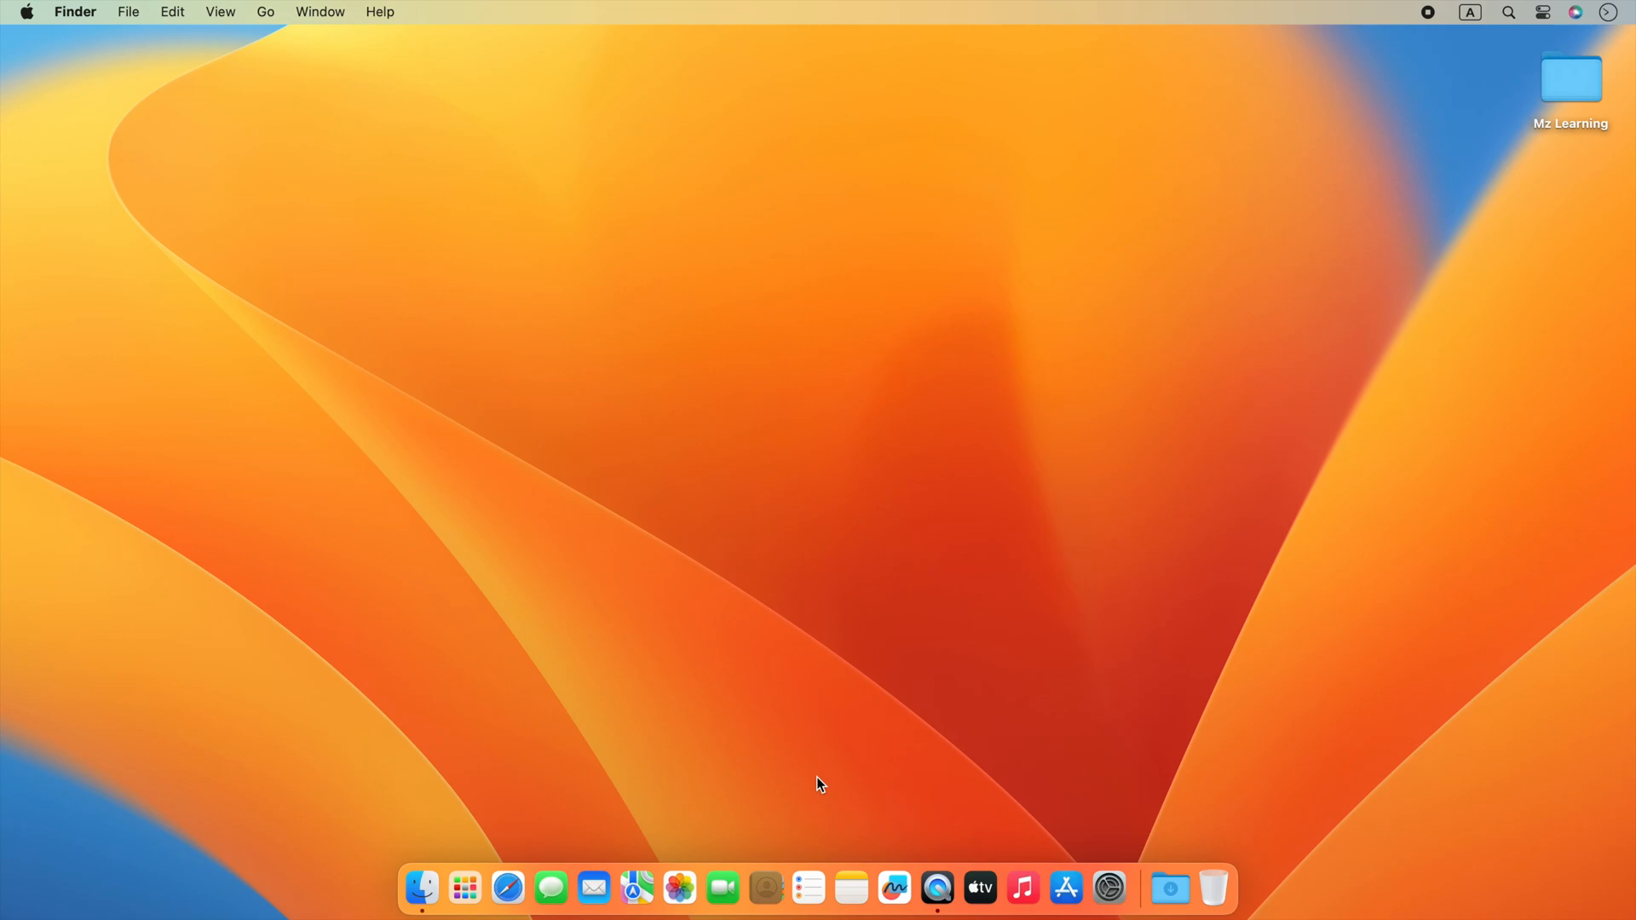
click(1108, 888)
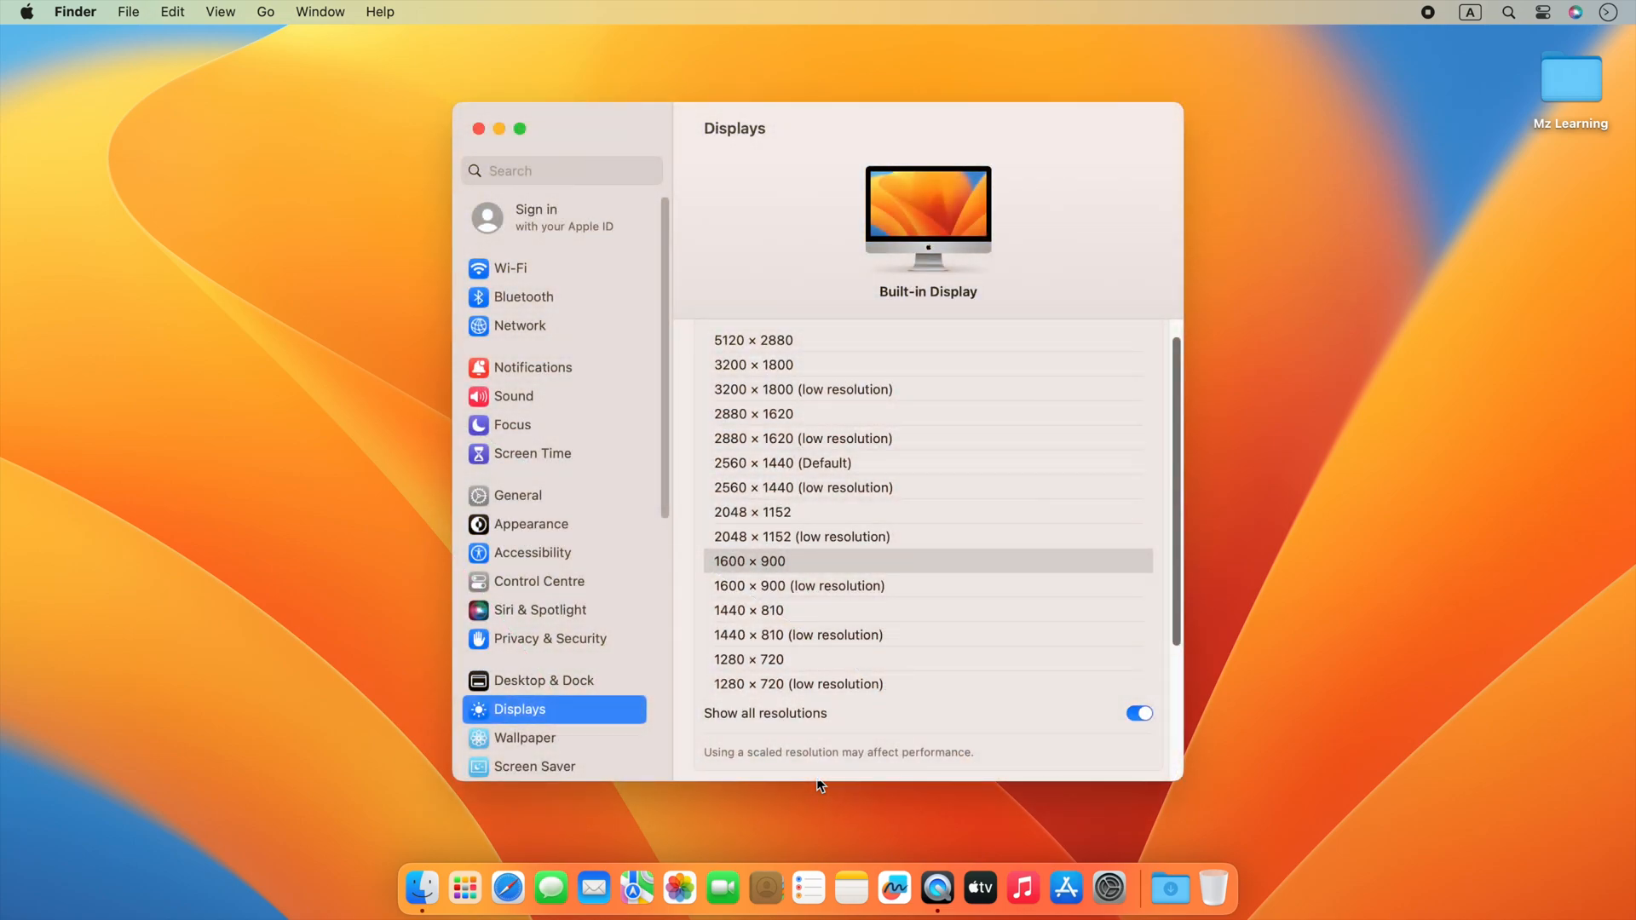
click(499, 127)
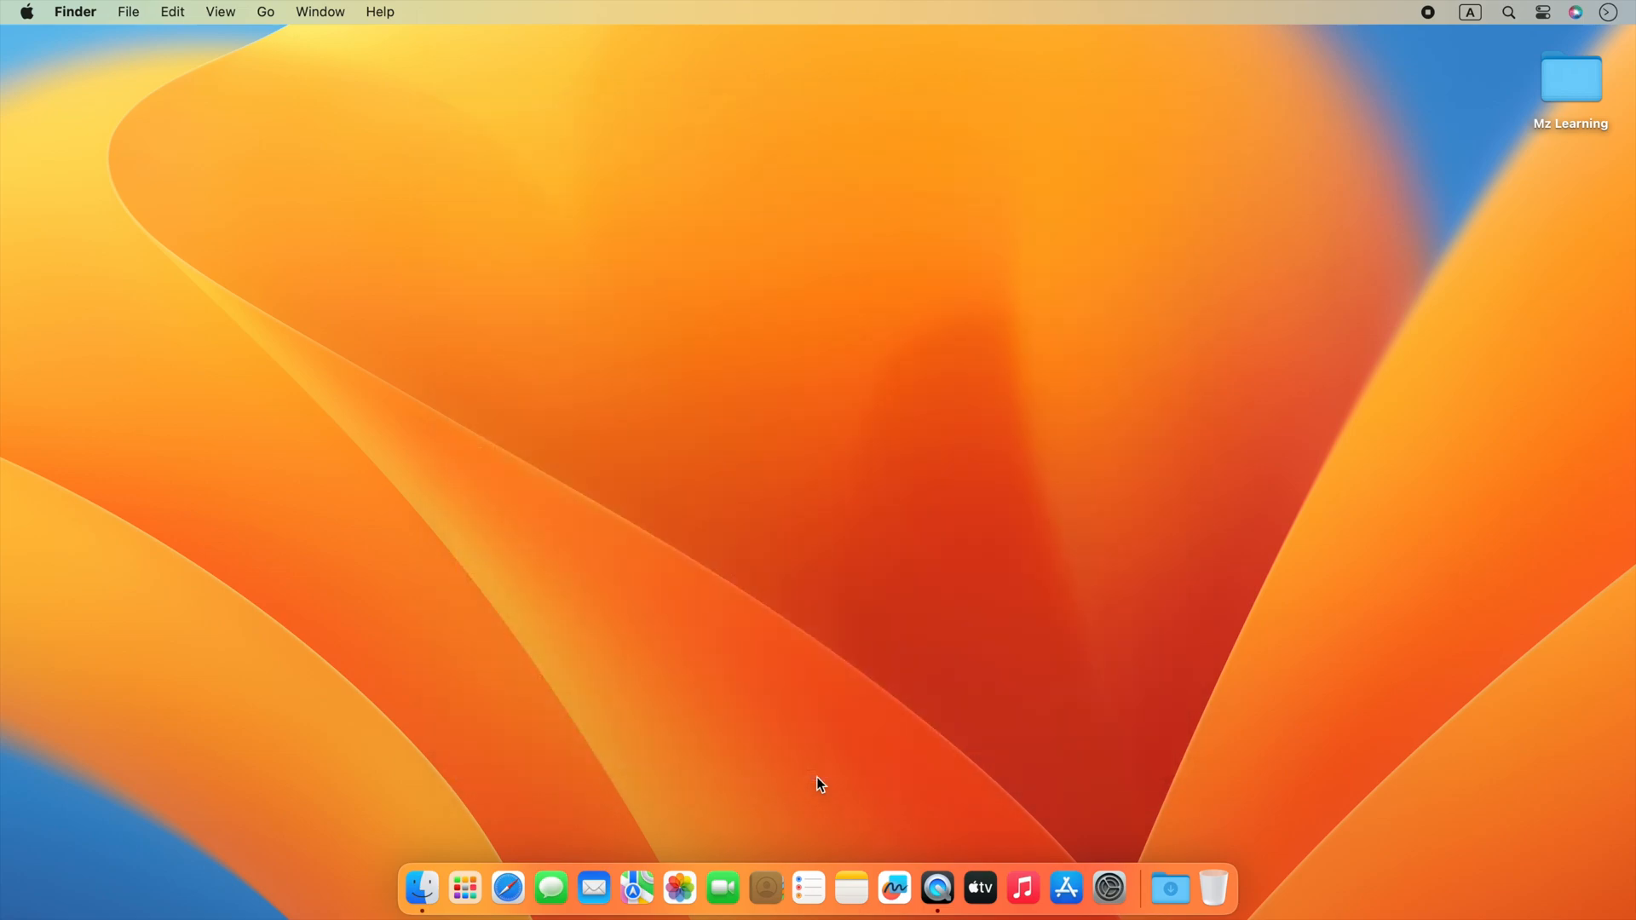
mouse_move(1108, 888)
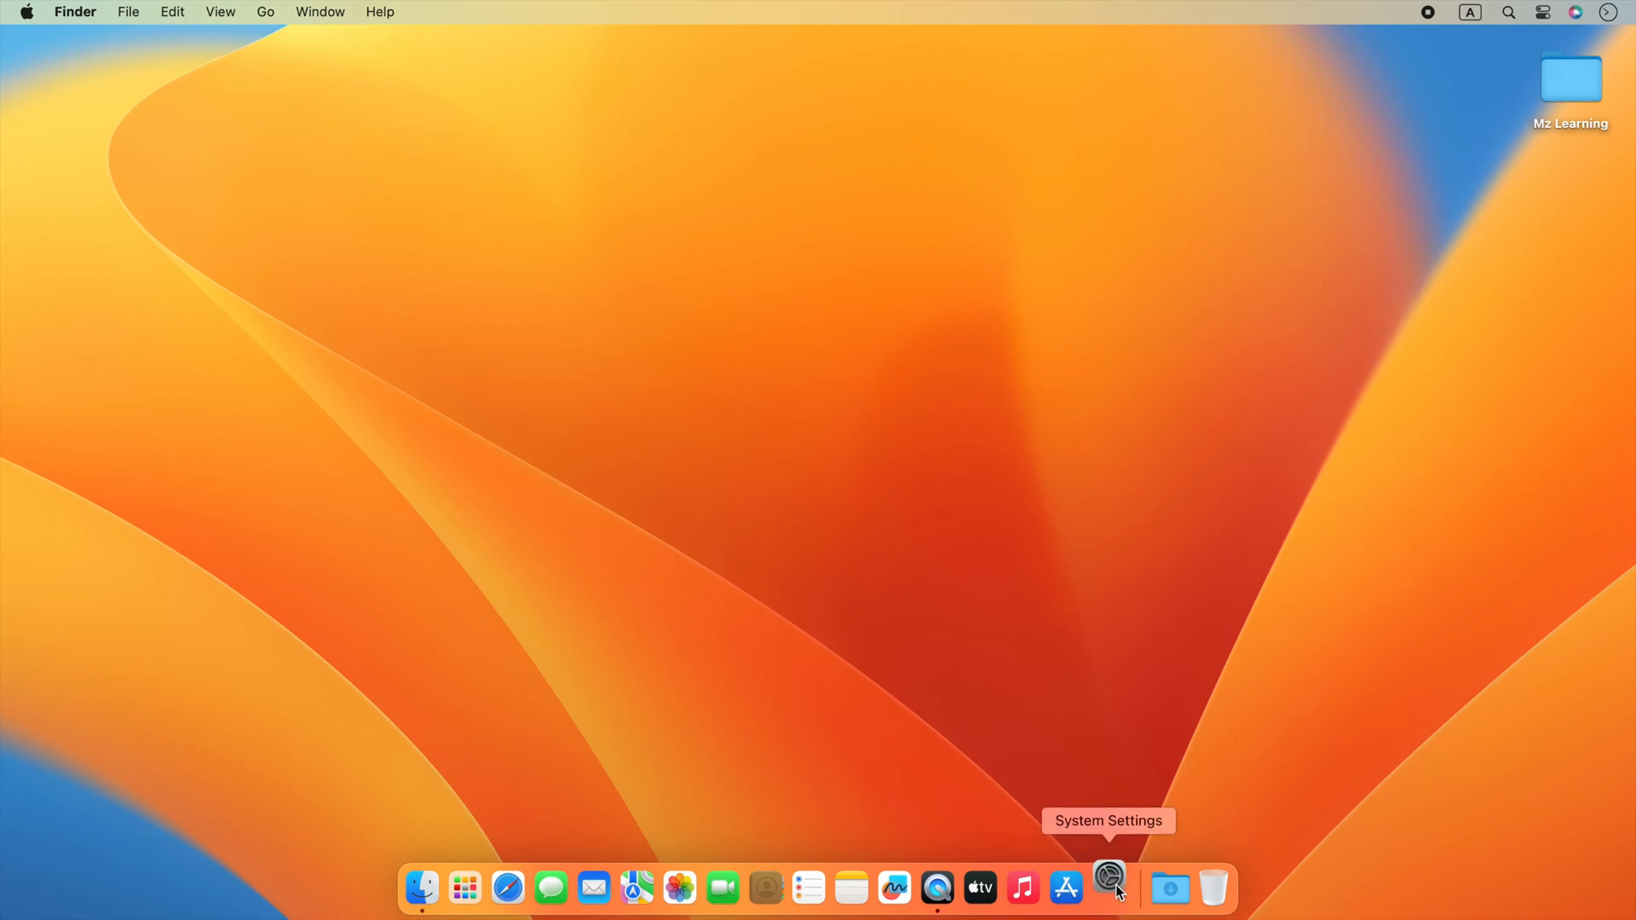
- Launch System Settings, go to Displays and bring up the Advanced options sheet
click(1108, 888)
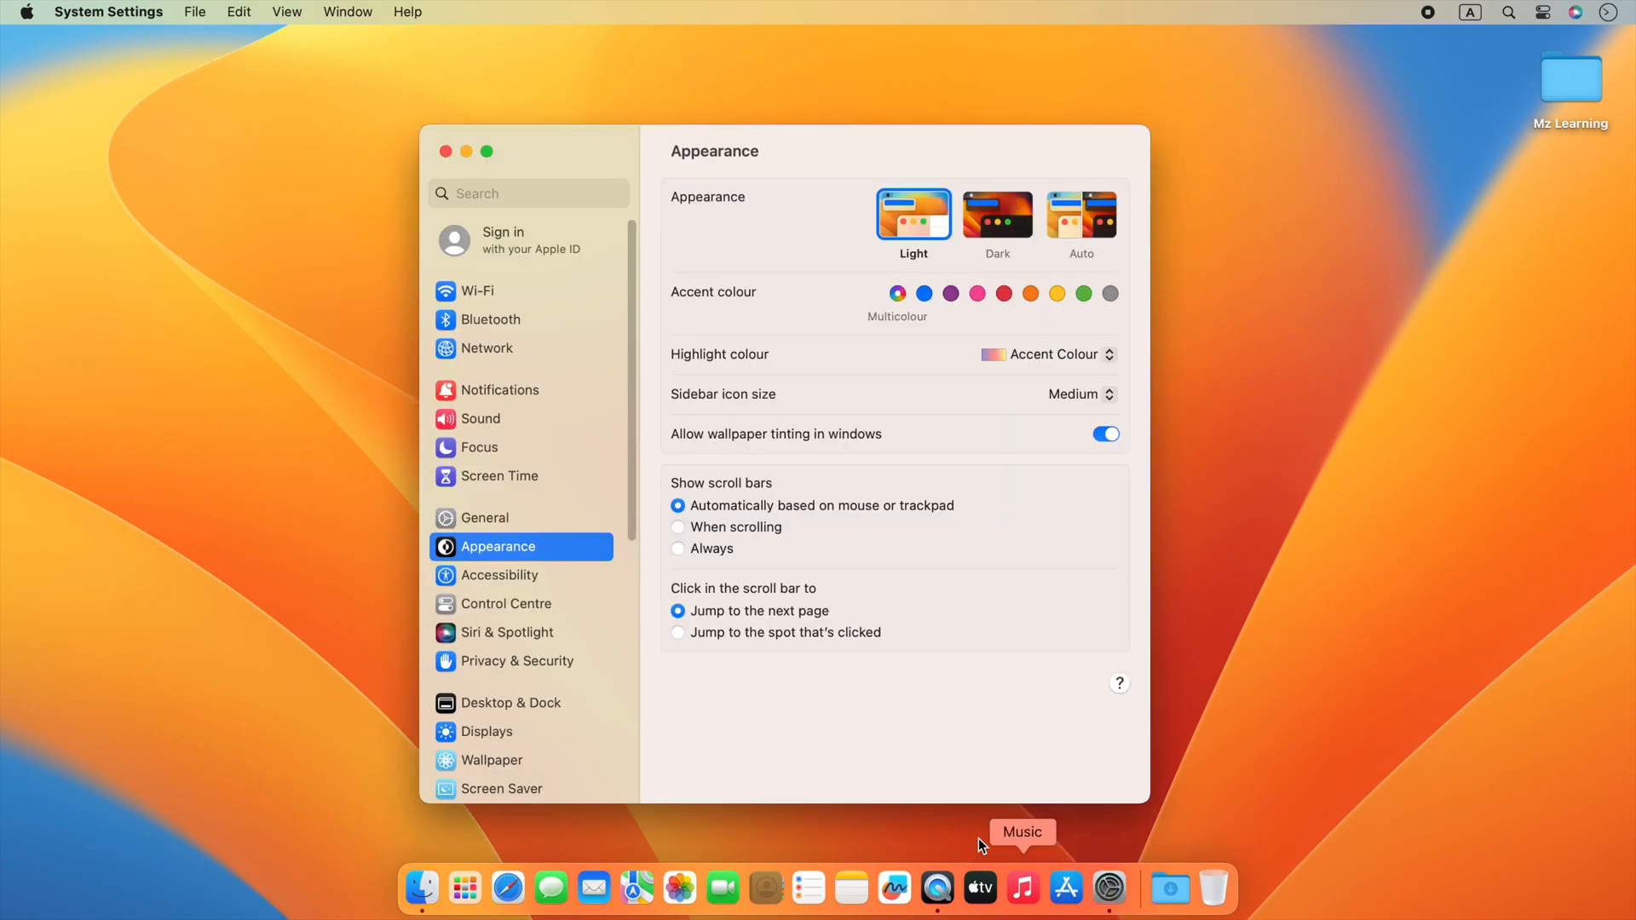
click(486, 731)
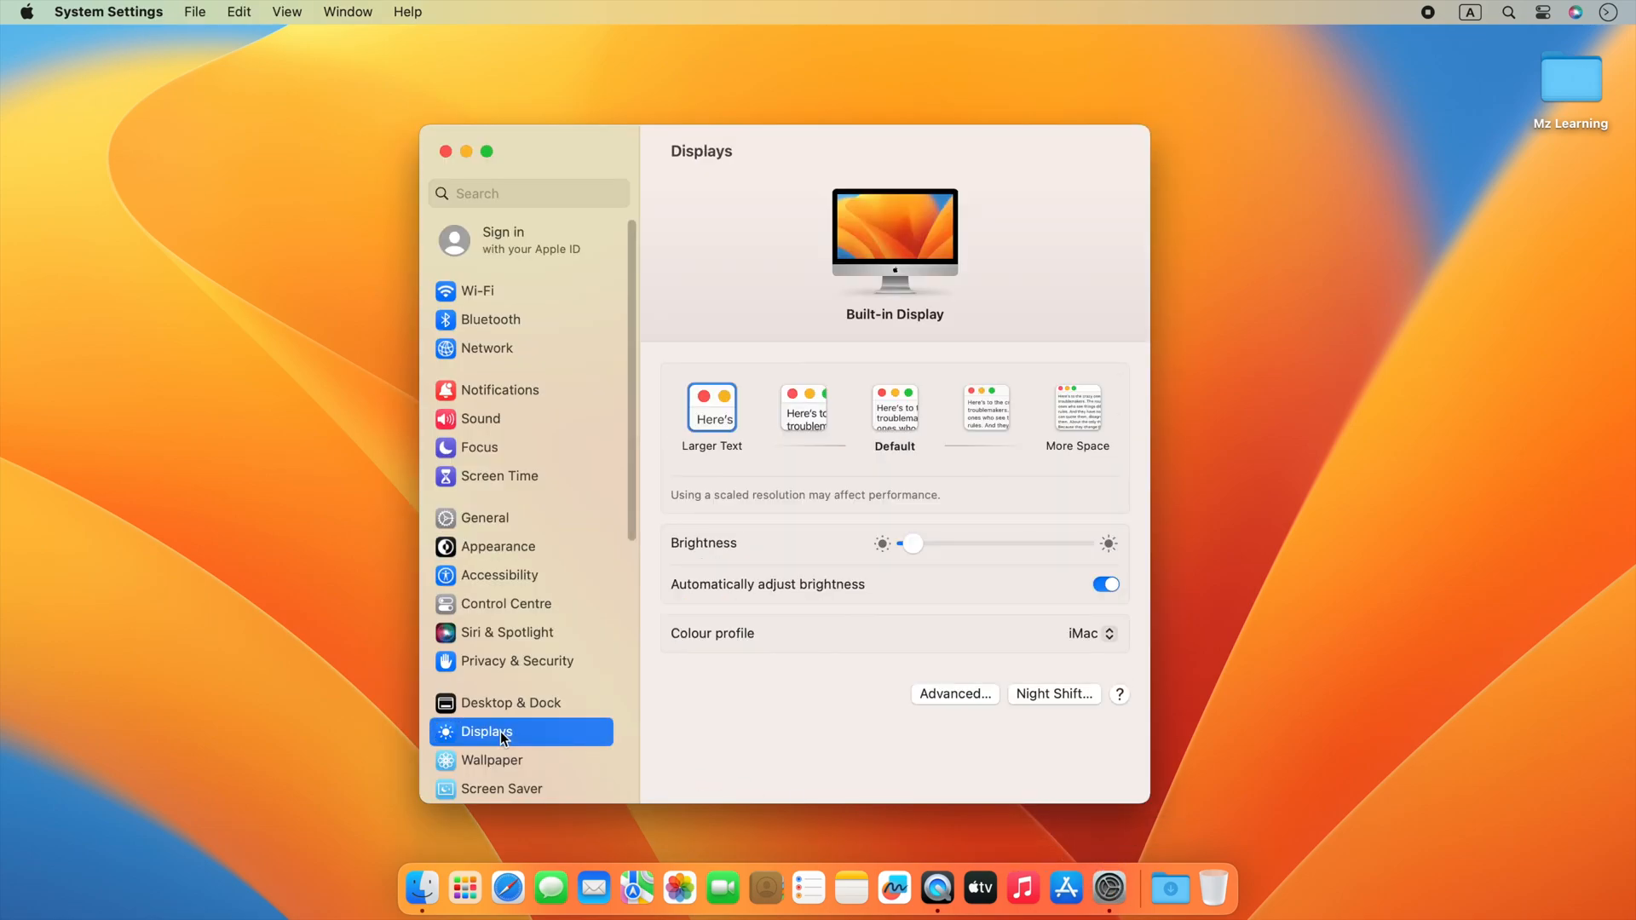
click(1104, 585)
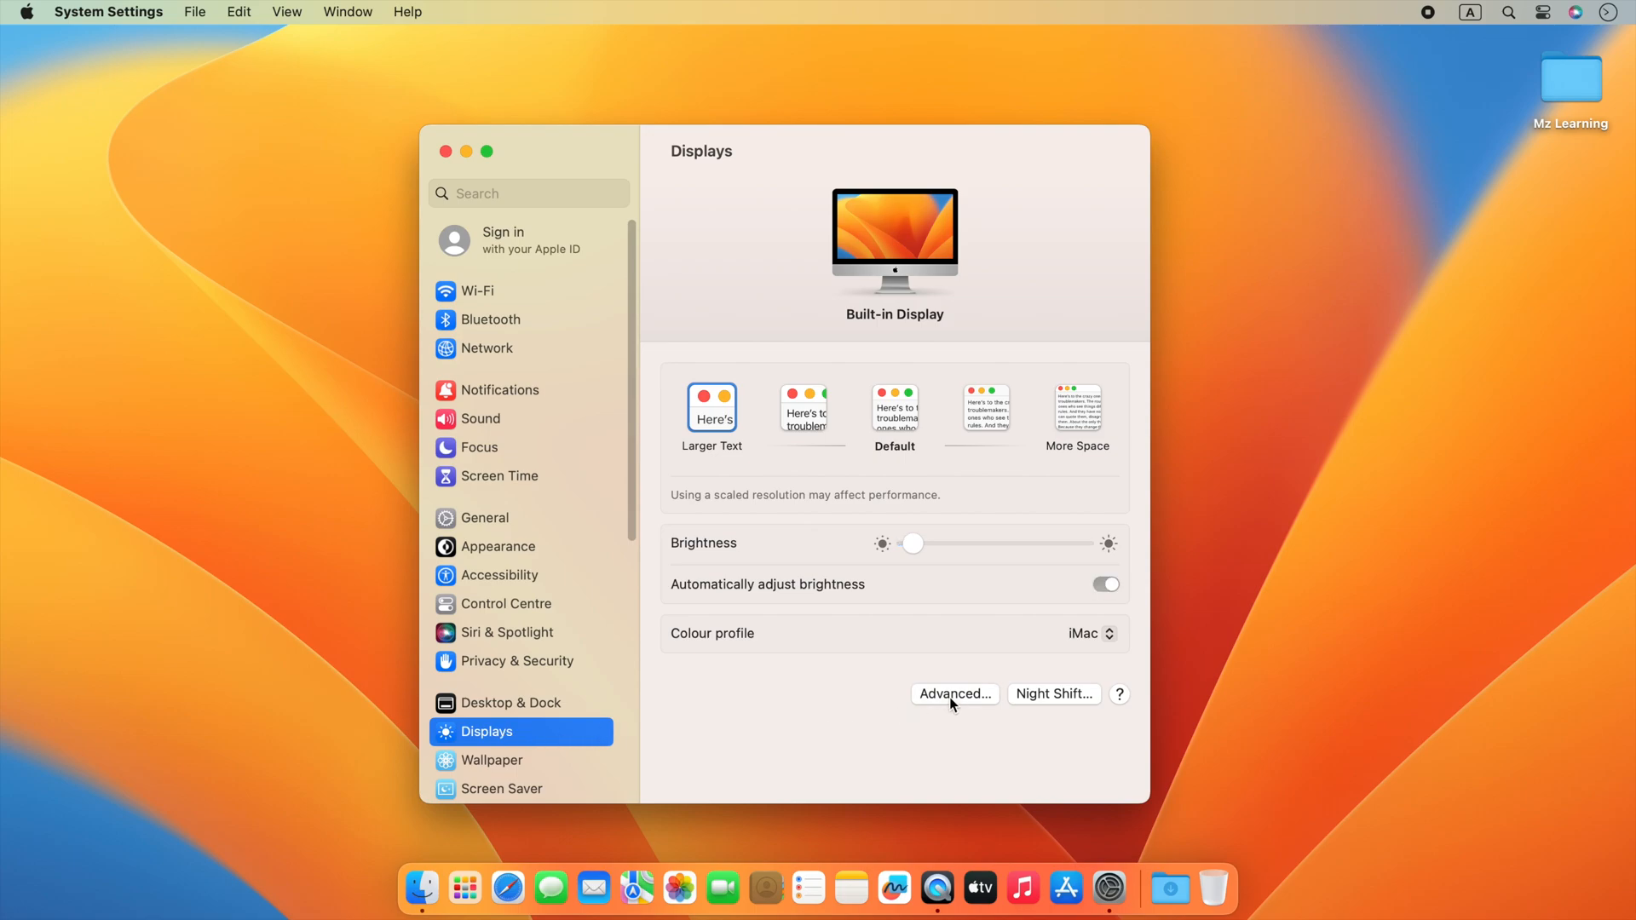
- Turn on 'Show resolutions as list' in the Advanced sheet and confirm with Done
click(951, 694)
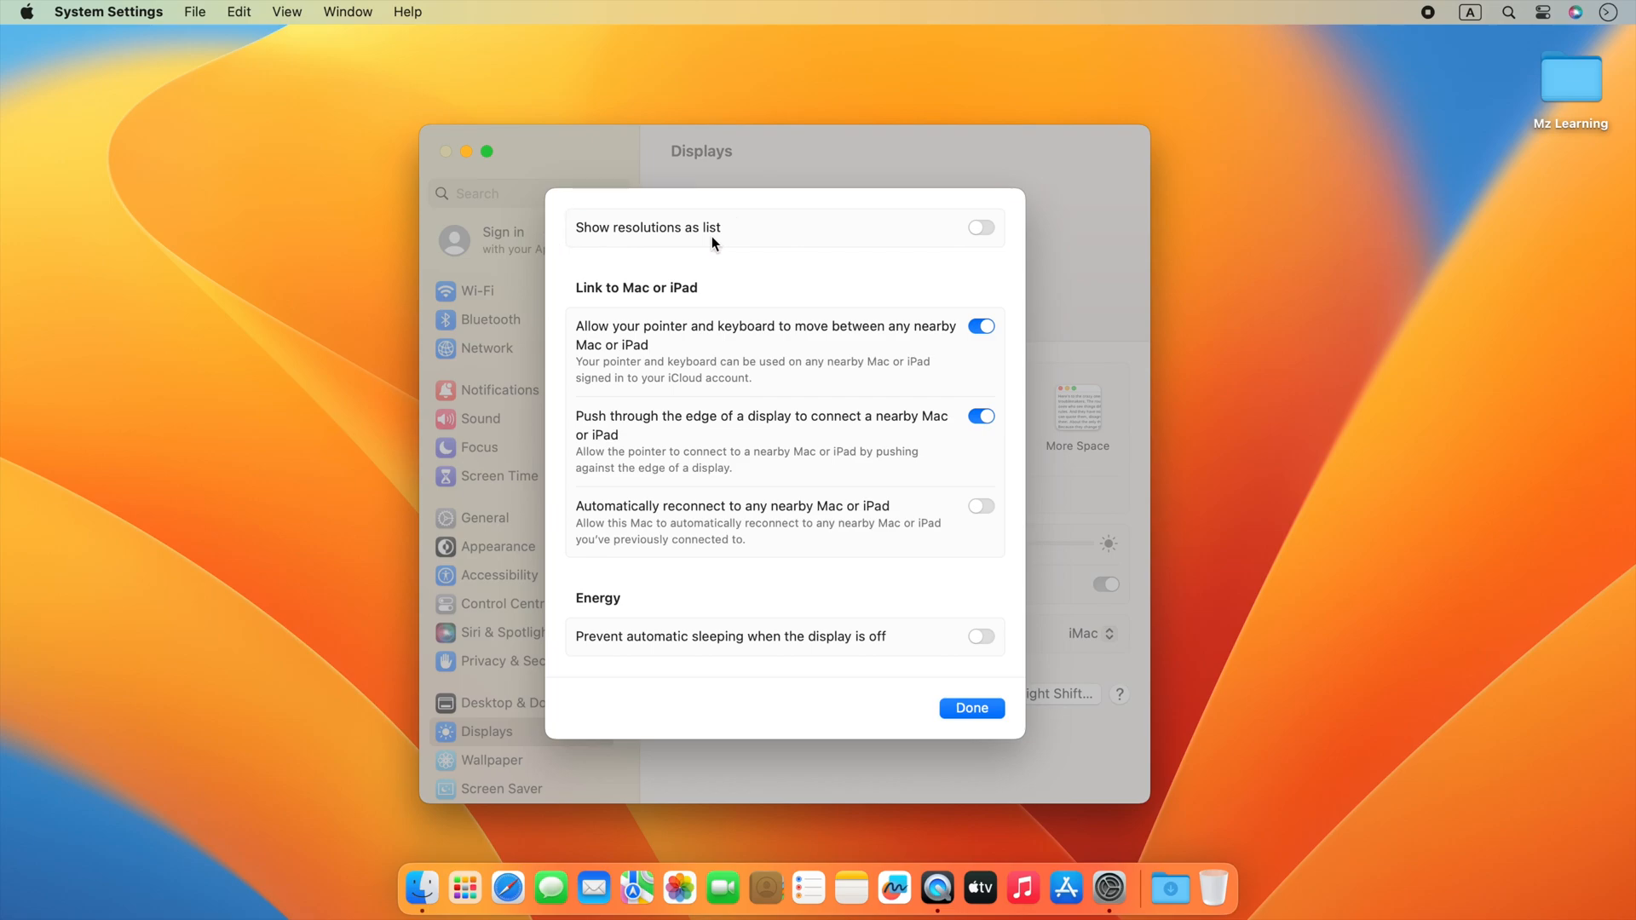
click(978, 227)
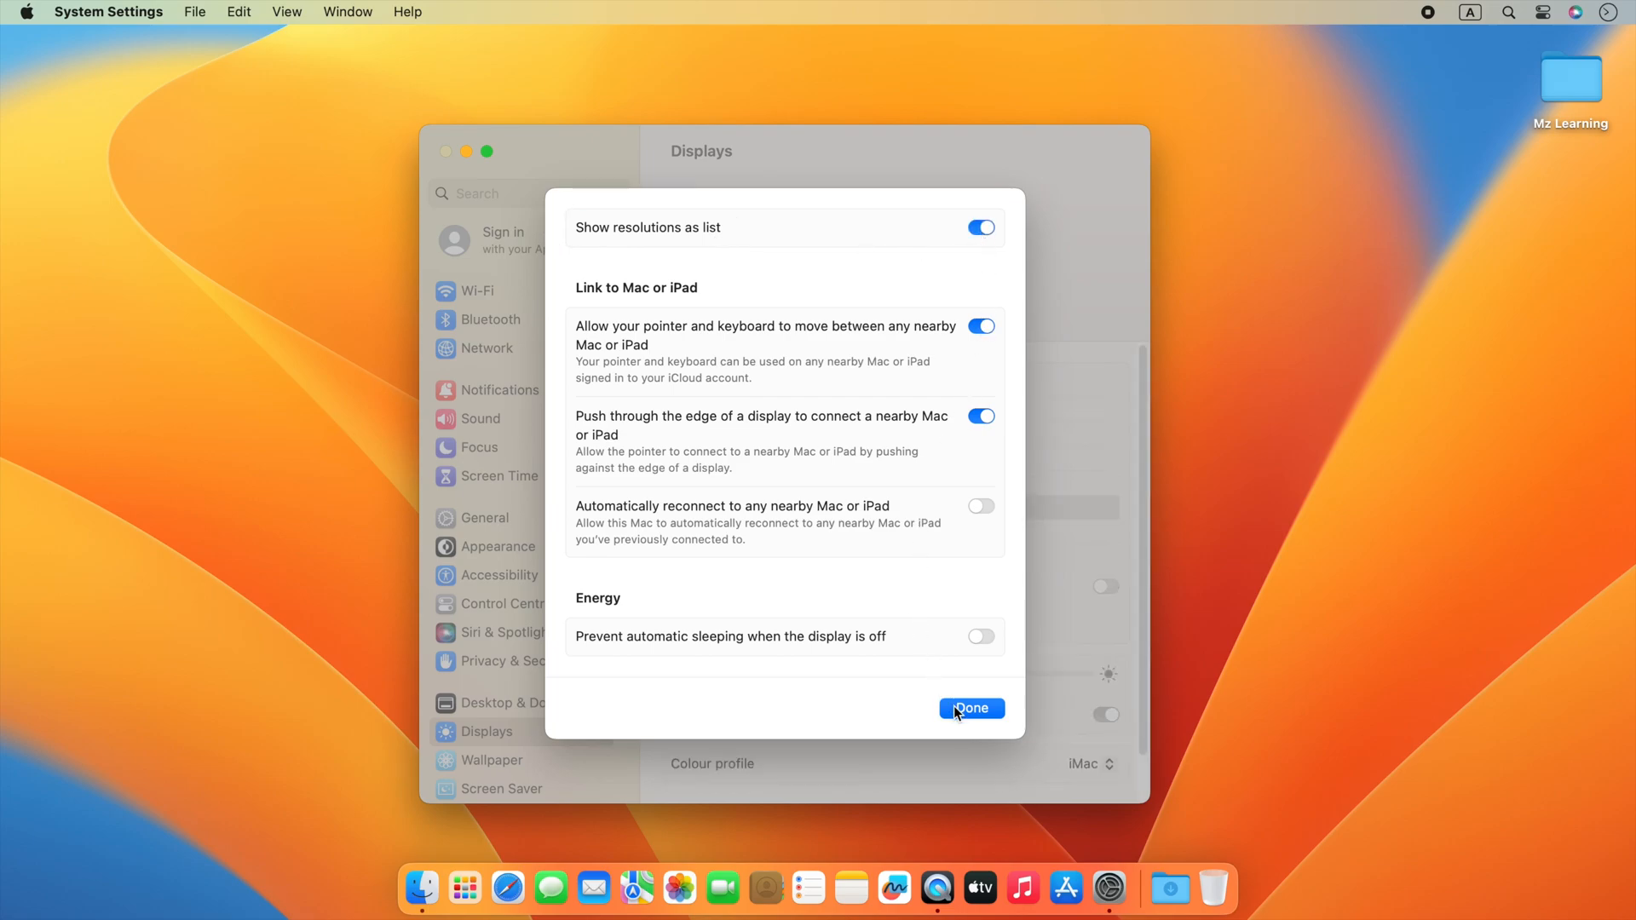
click(969, 709)
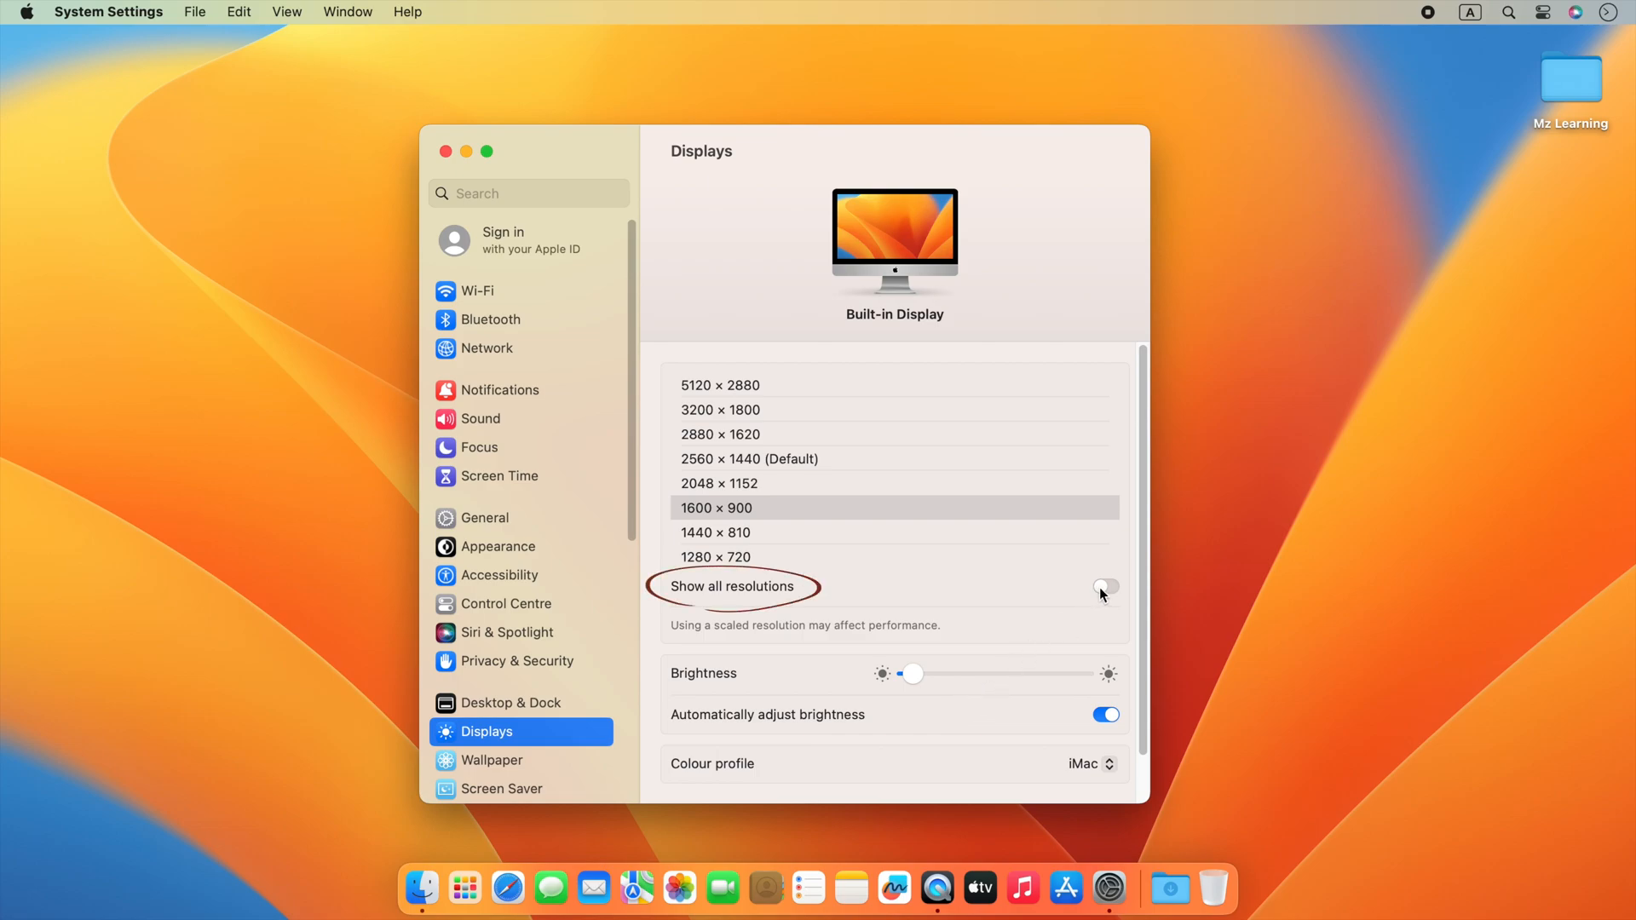
- Turn on 'Show all resolutions' so low-resolution modes appear in the list
click(1105, 586)
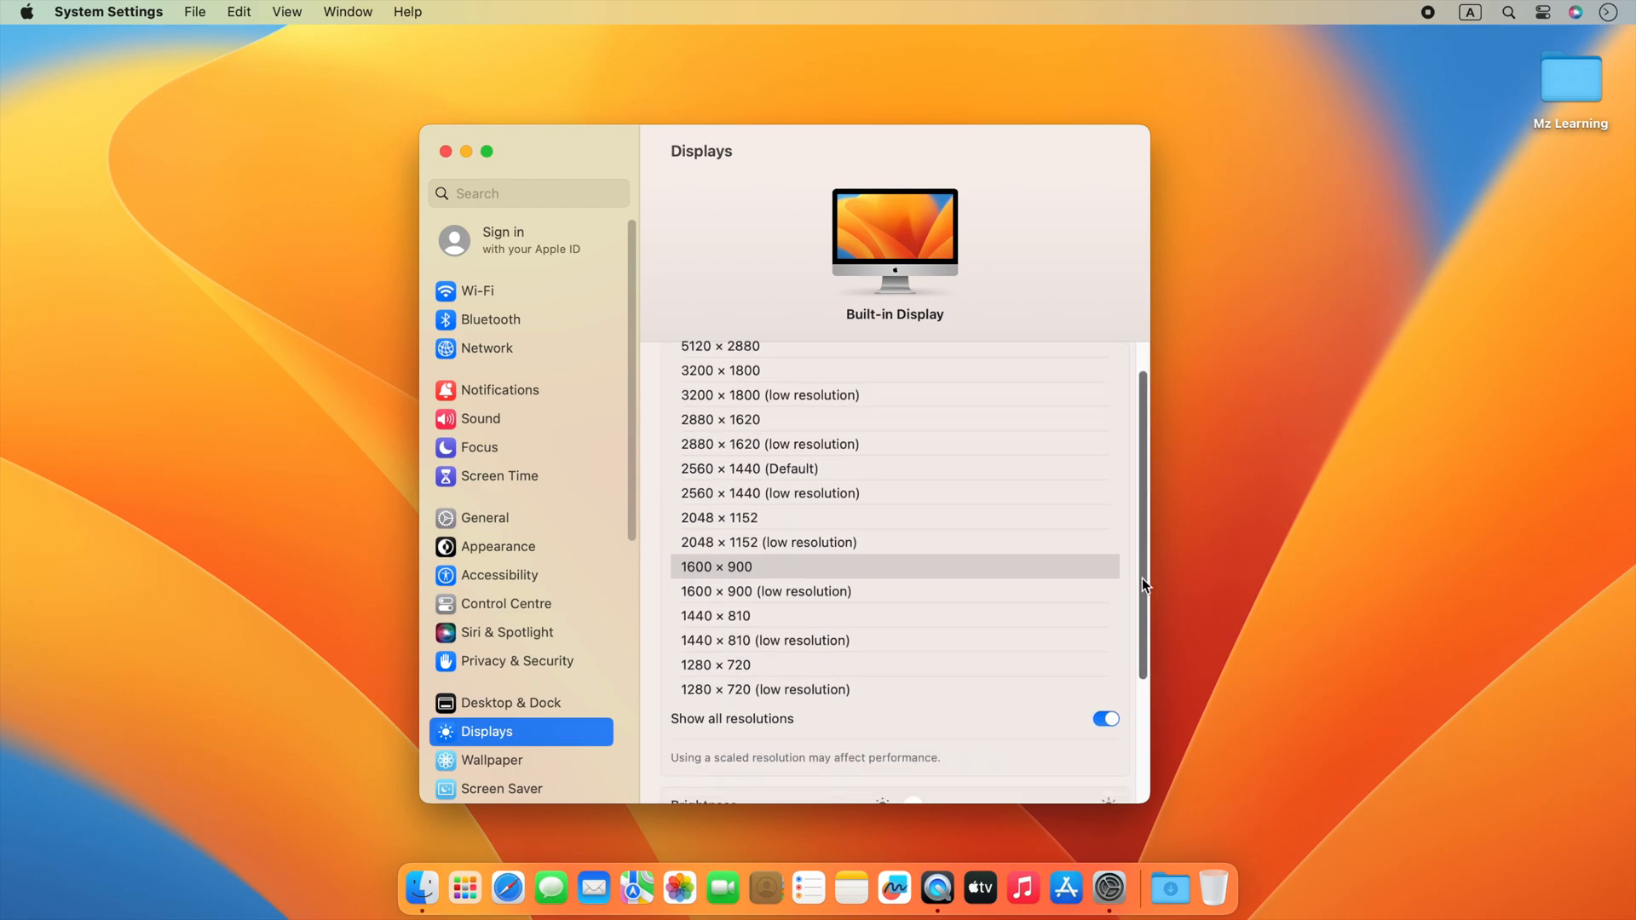
scroll(up, 3)
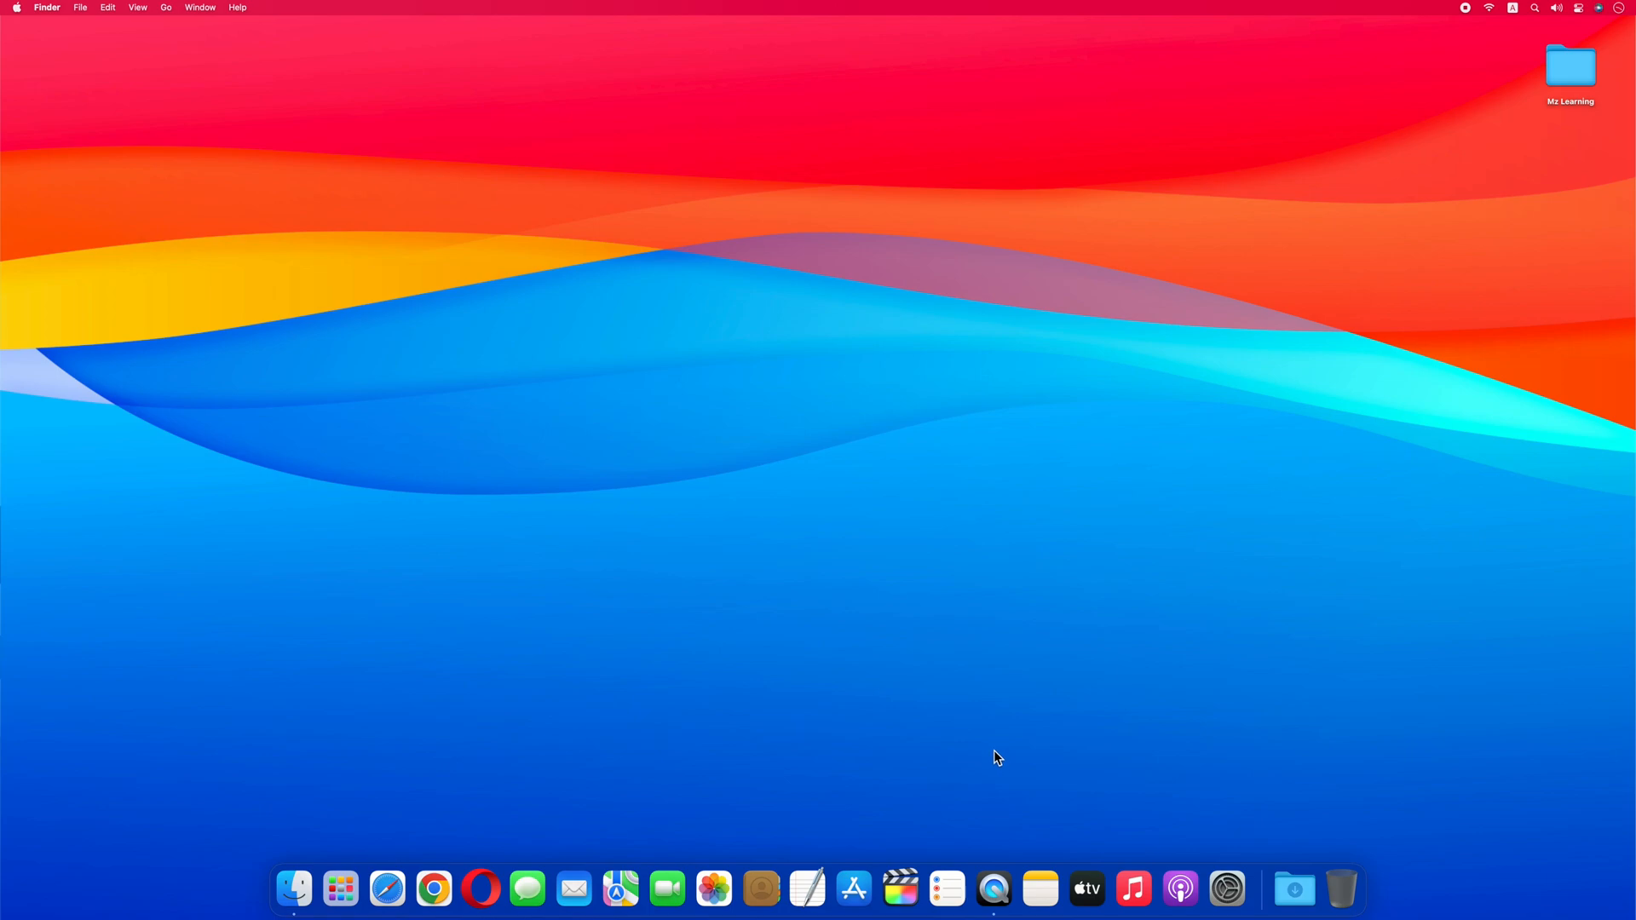
- Launch System Preferences, go to Displays and choose Scaled resolution
click(1227, 890)
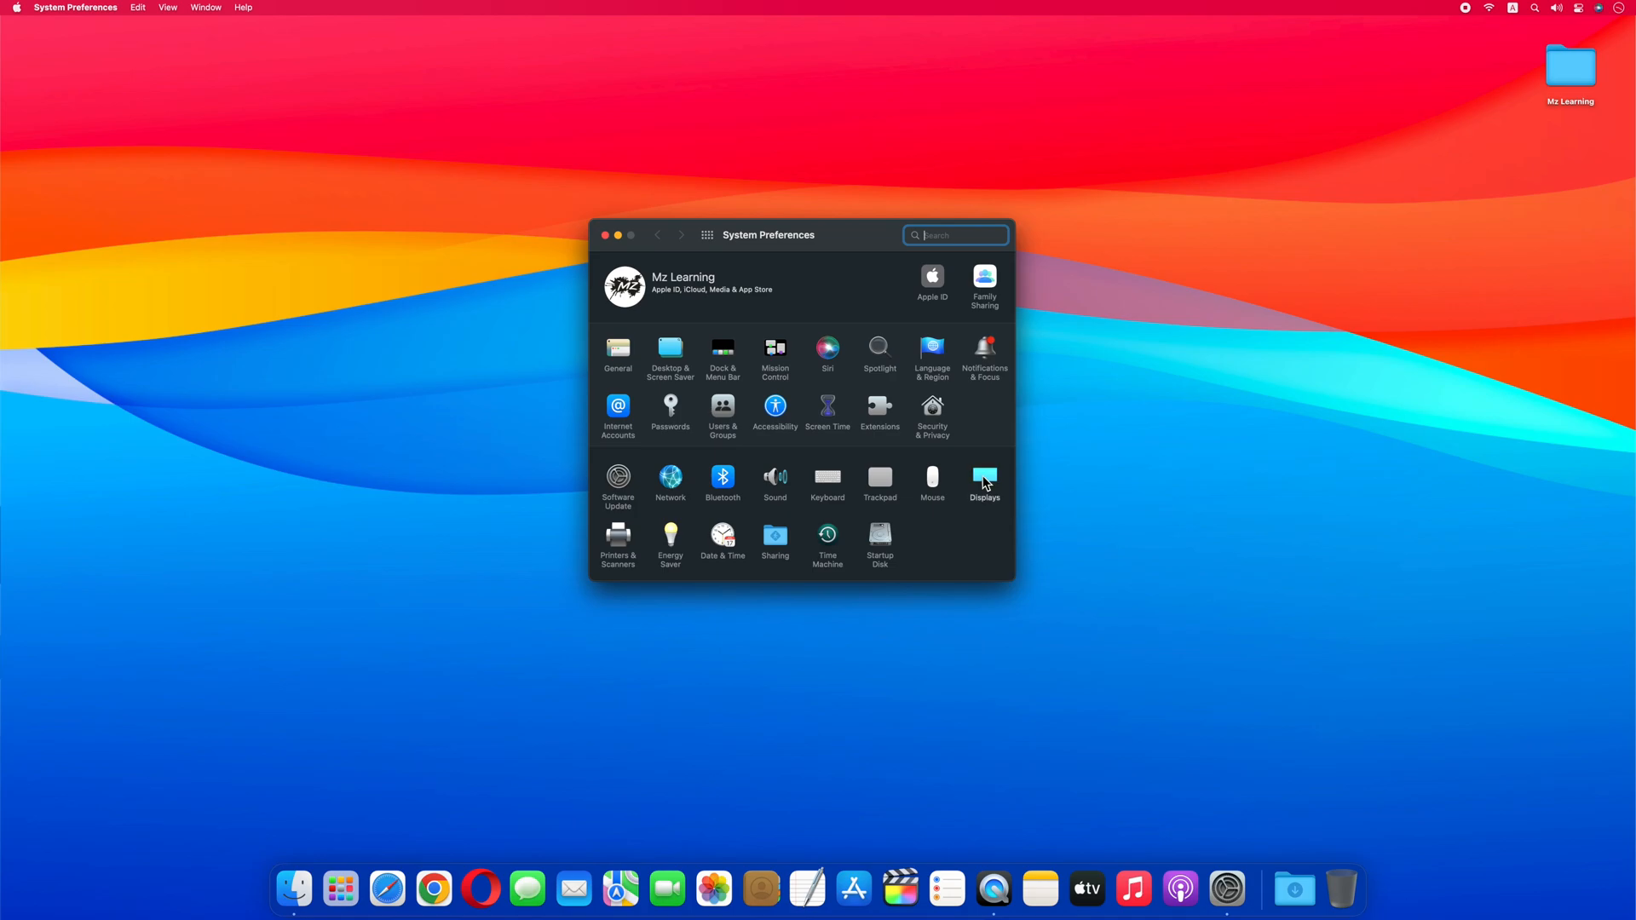
click(981, 477)
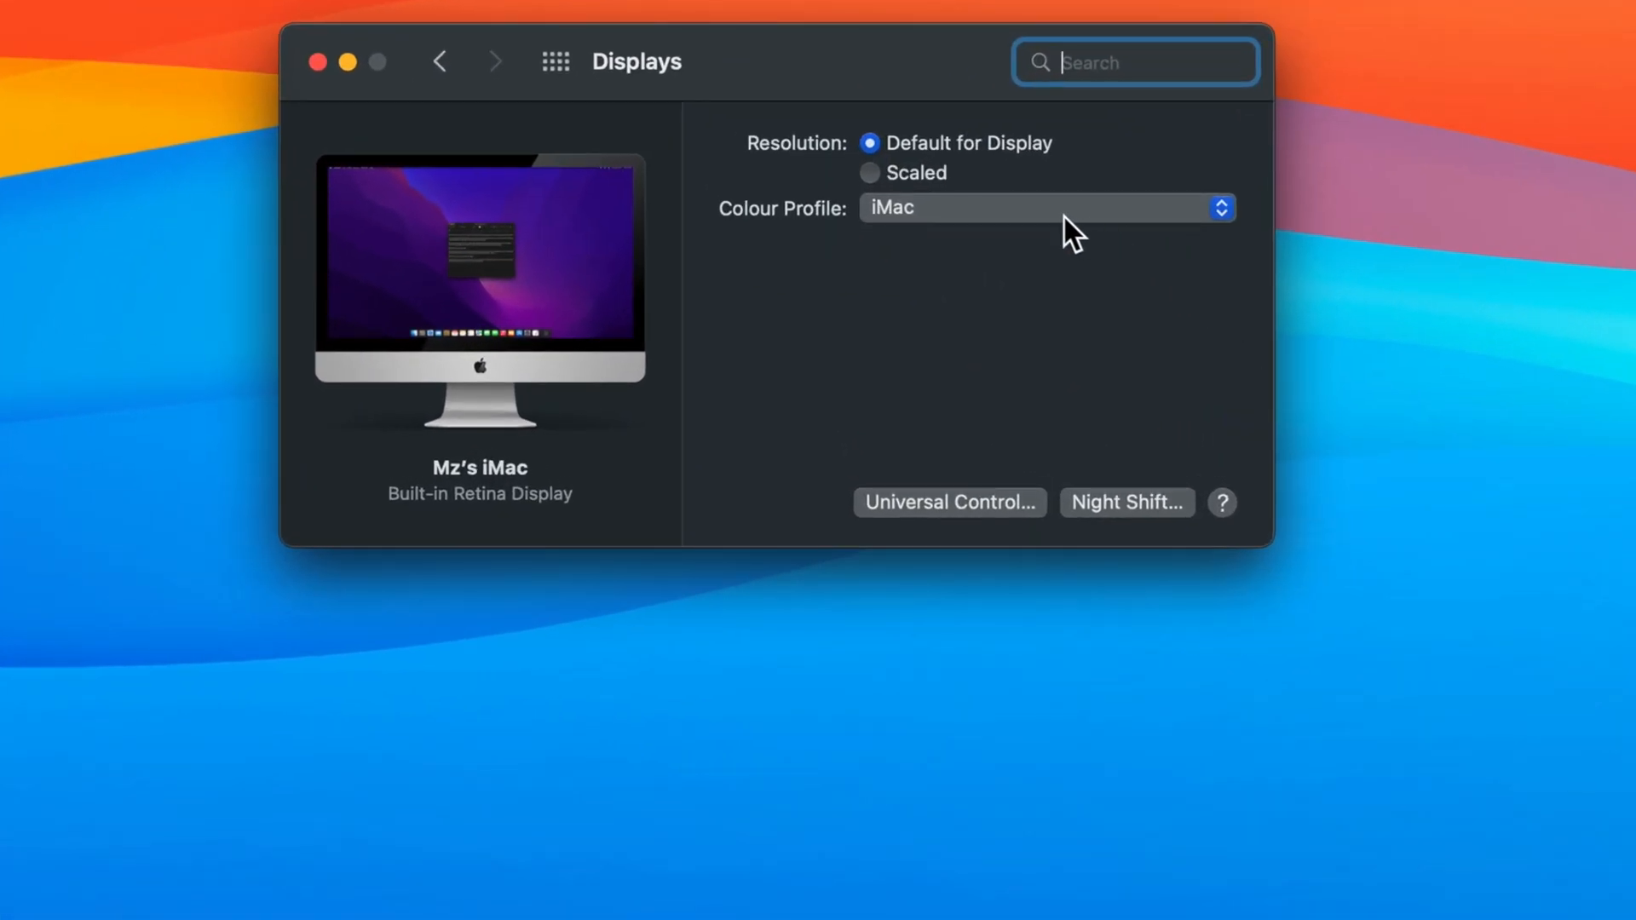
click(869, 172)
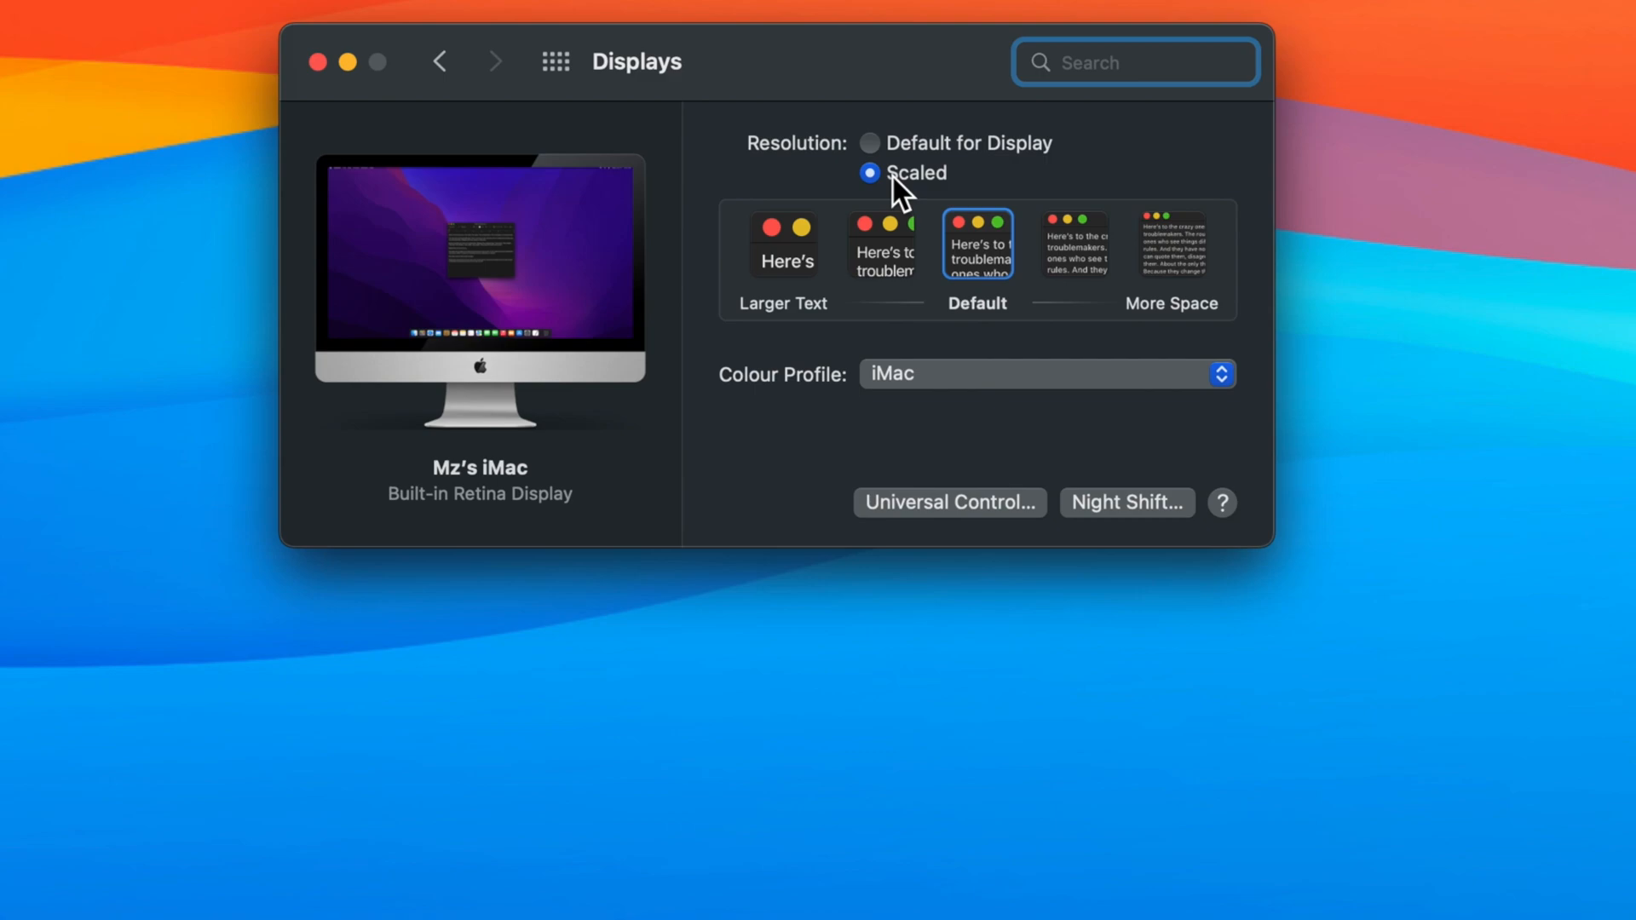
- Option-click Scaled to list resolutions and tick 'Show all resolutions' including low-res modes
click(869, 174)
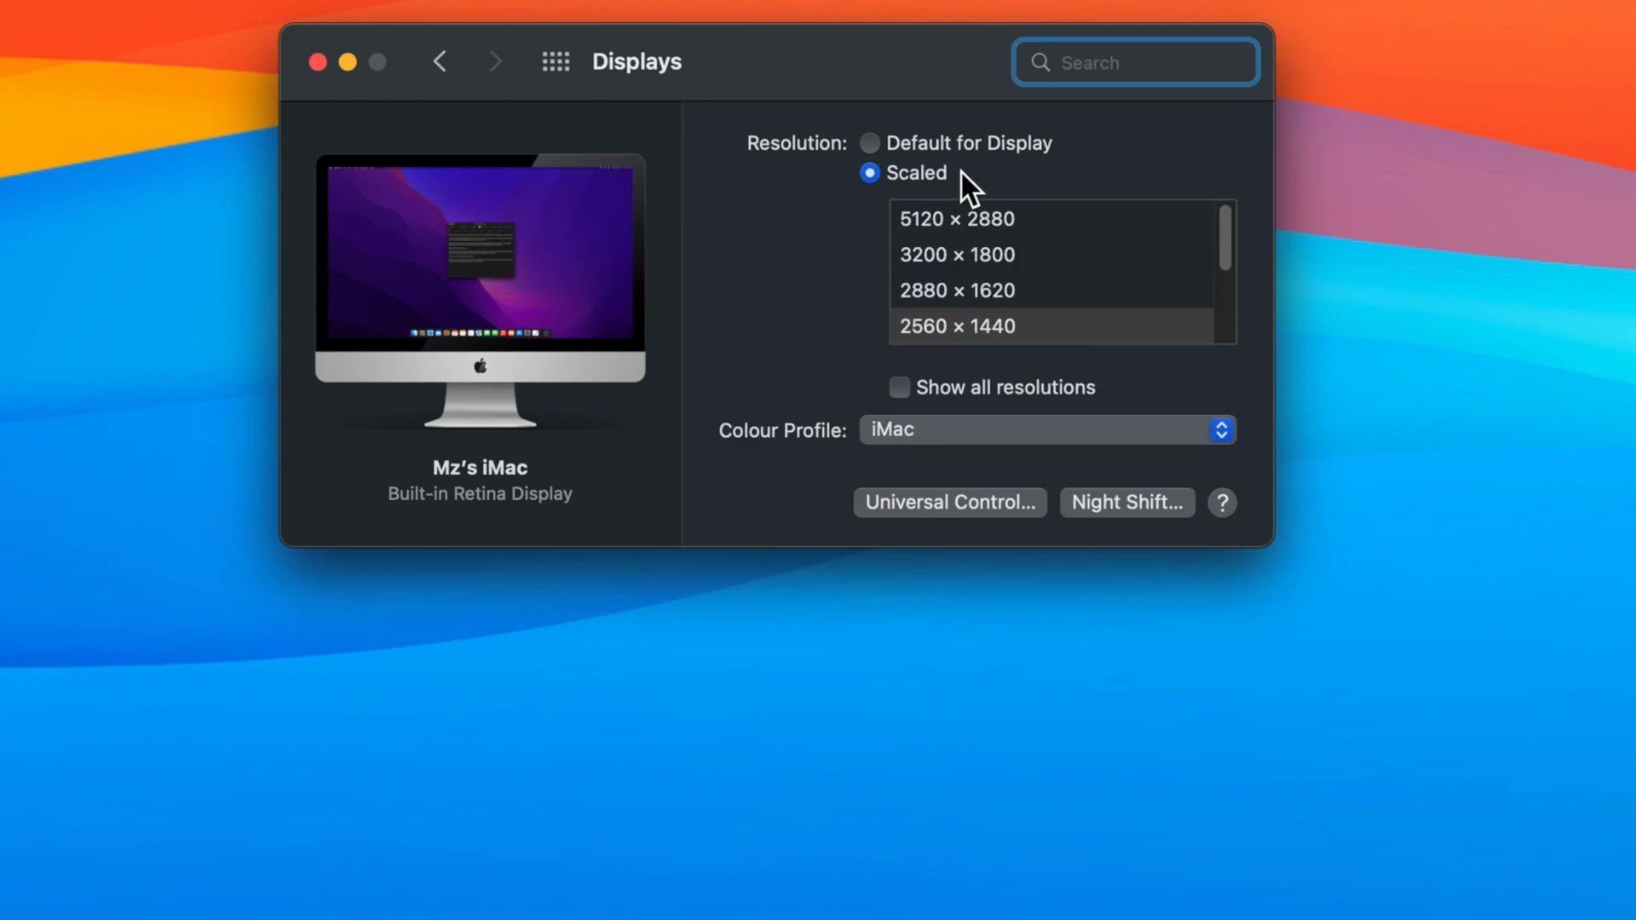
scroll(down, 3)
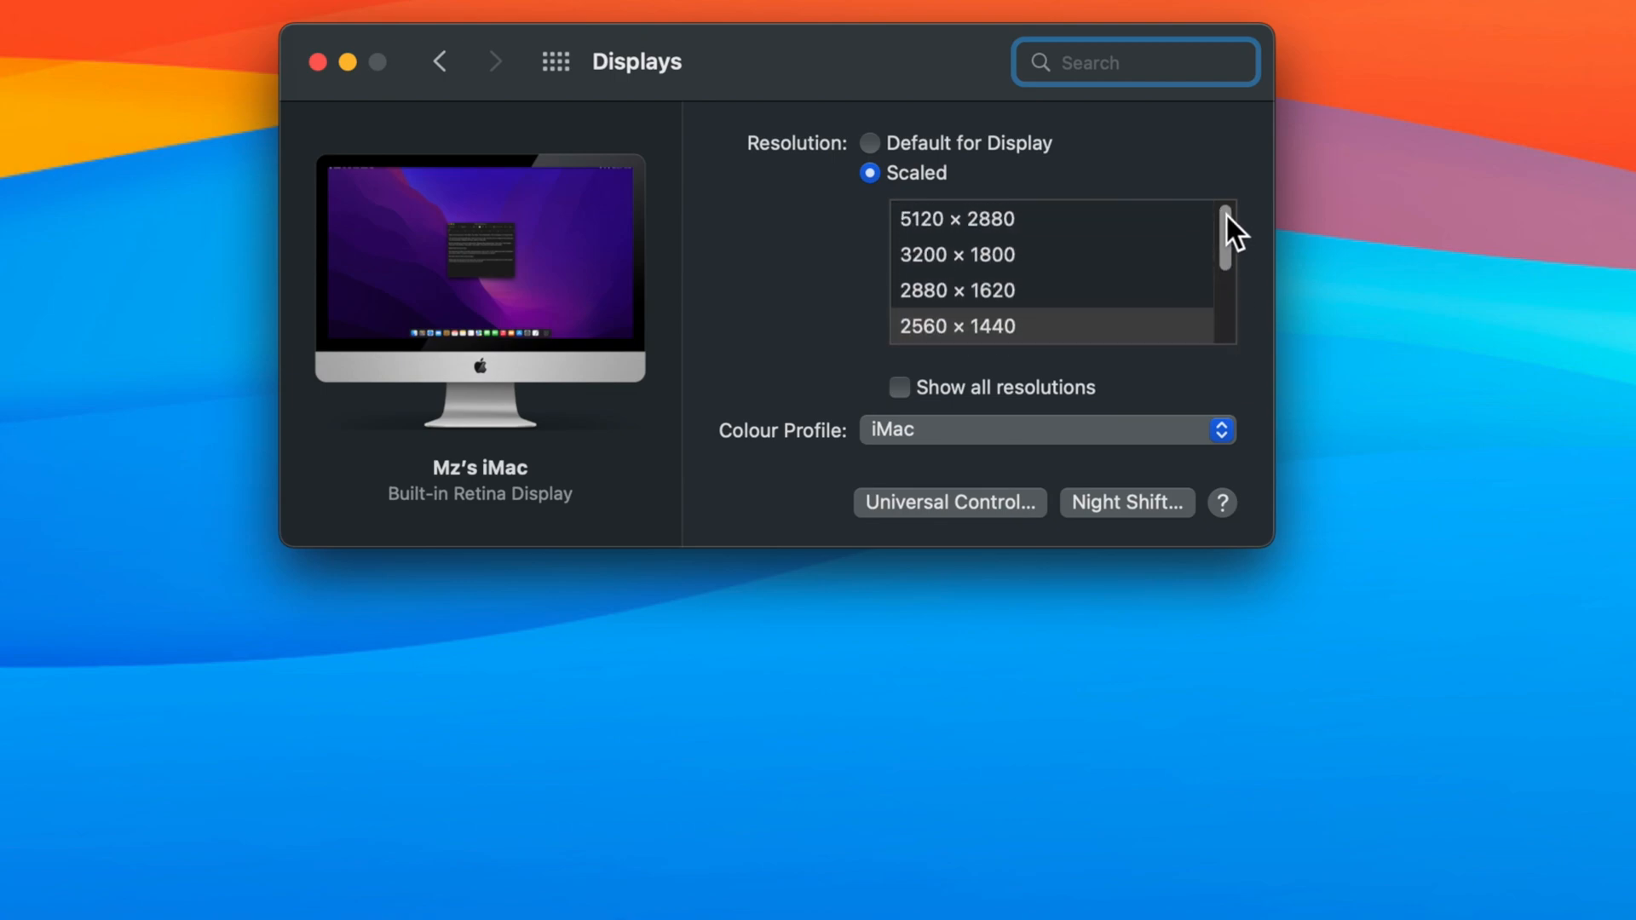
click(898, 387)
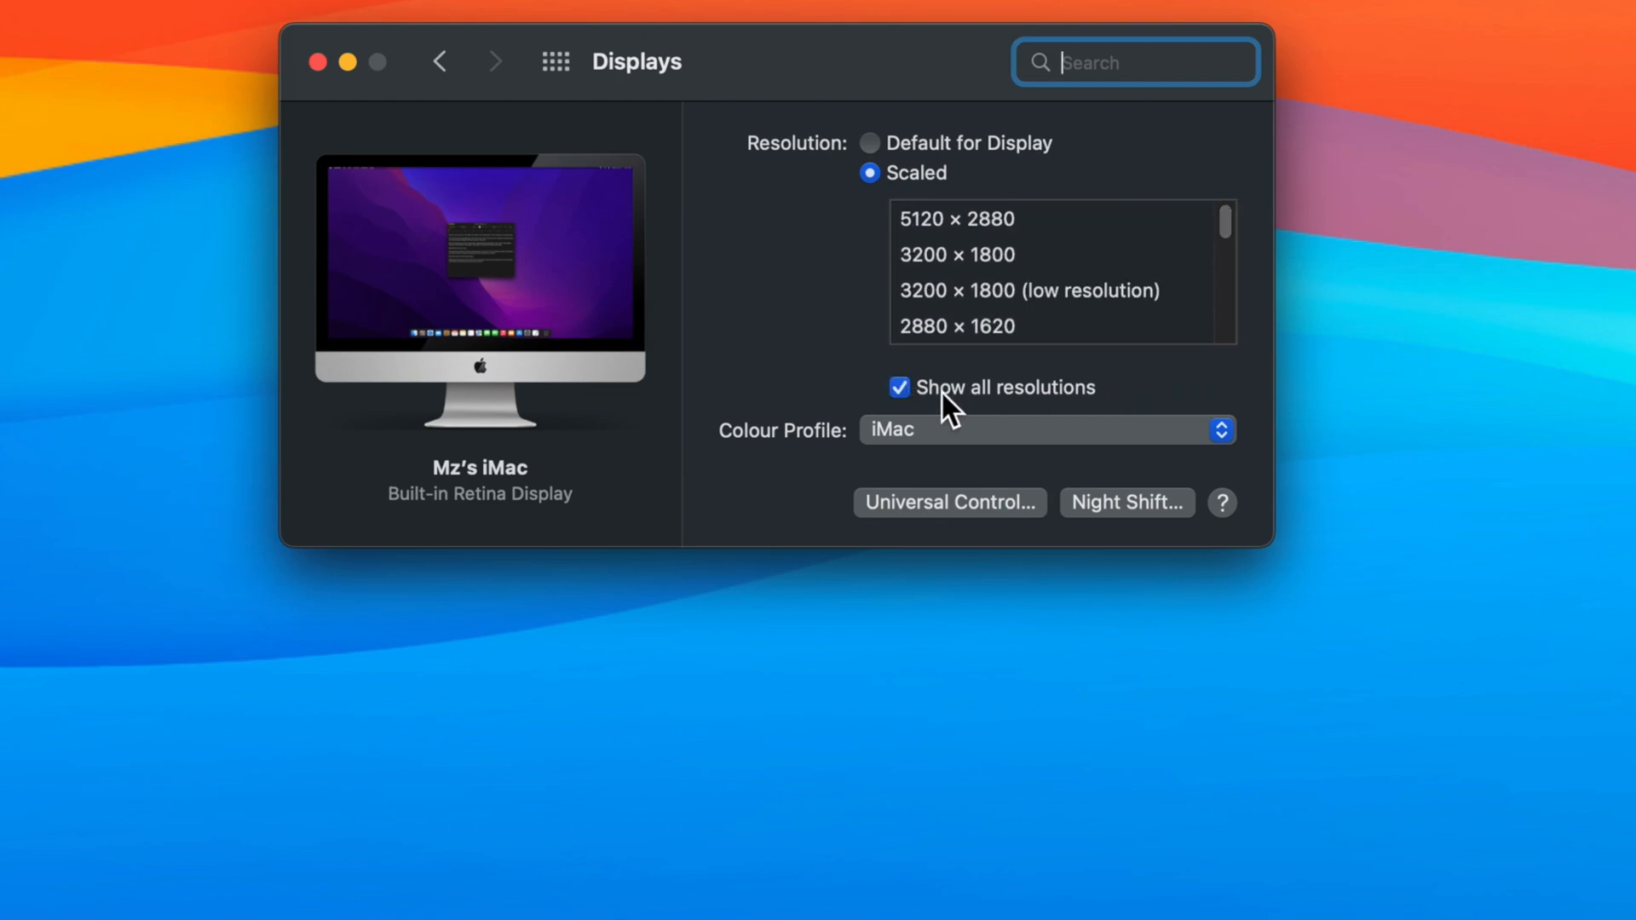
scroll(down, 3)
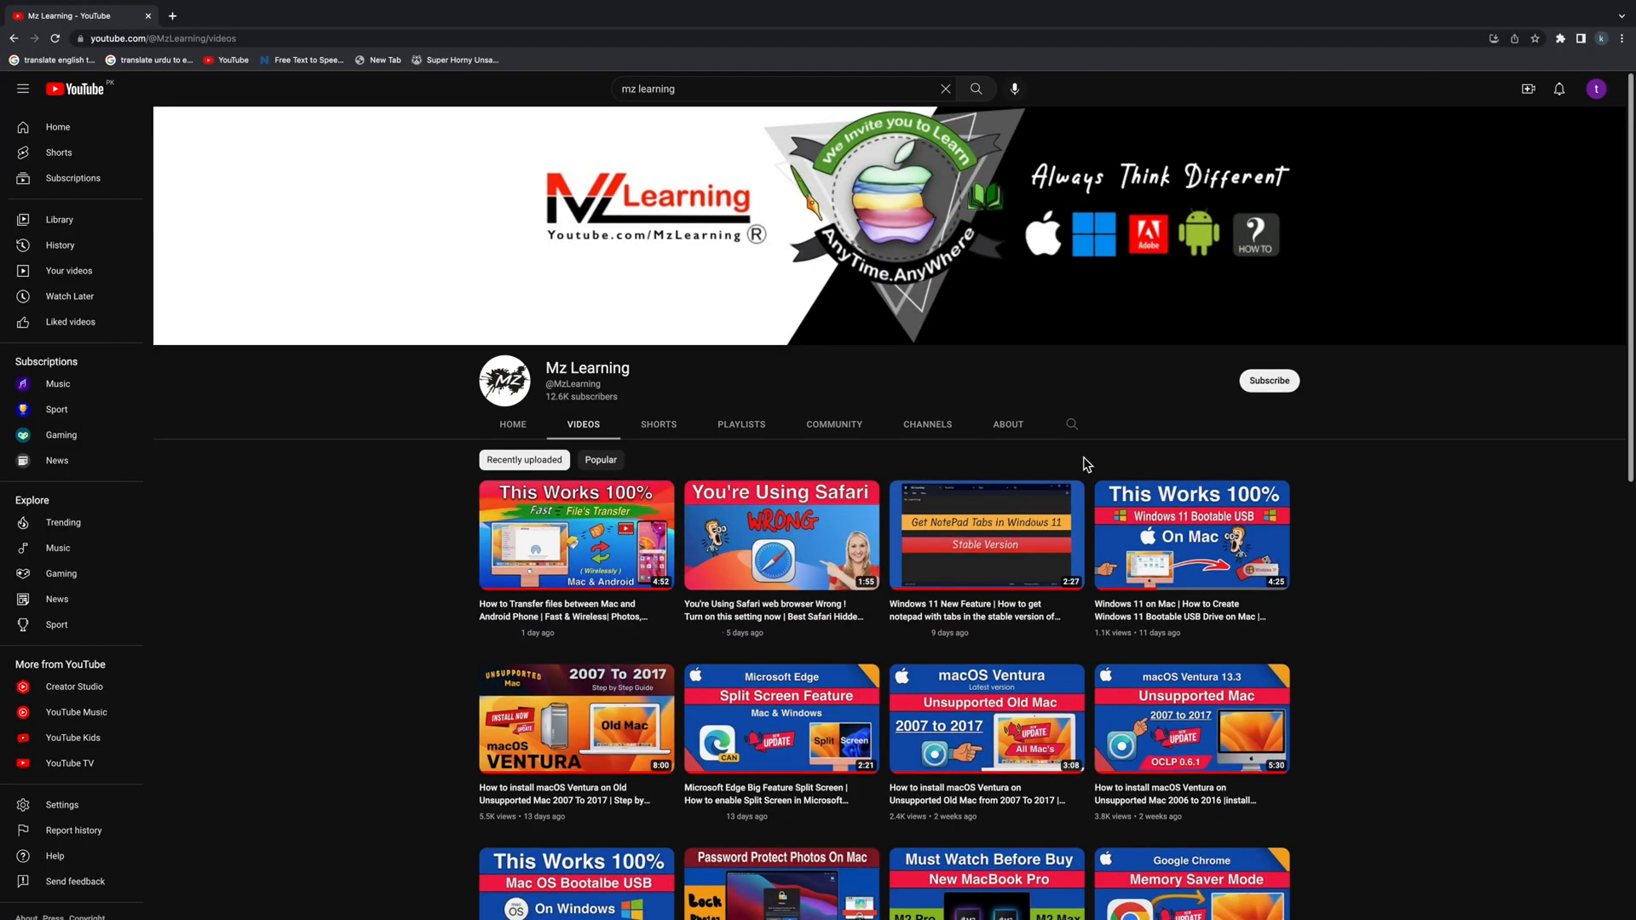
- Subscribe to the Mz Learning YouTube channel
click(1267, 380)
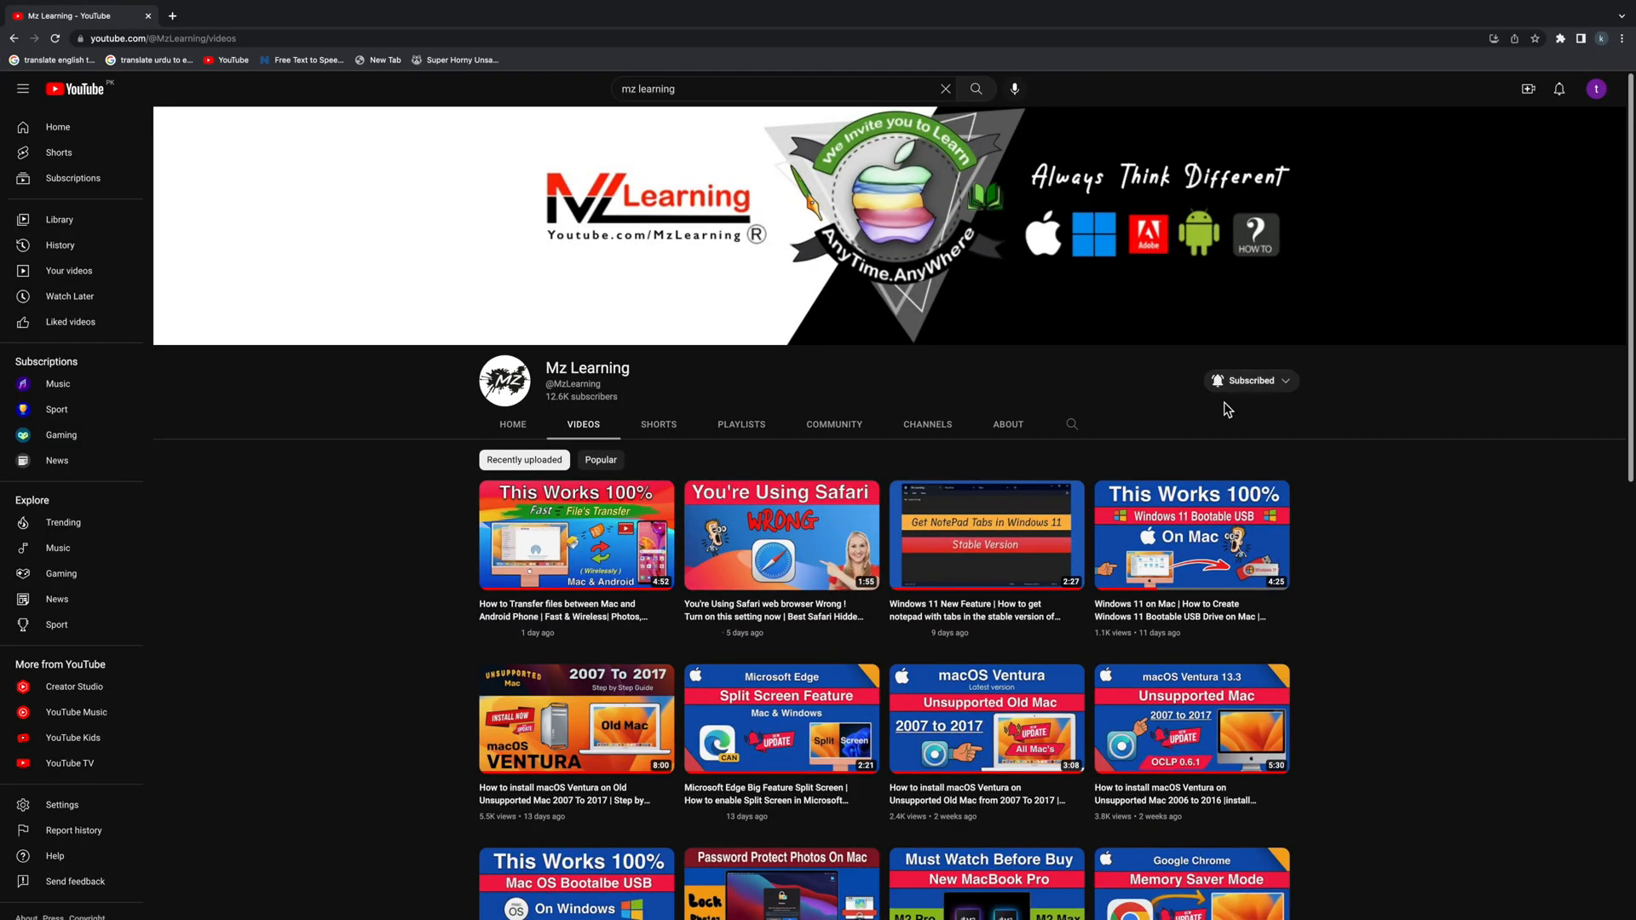